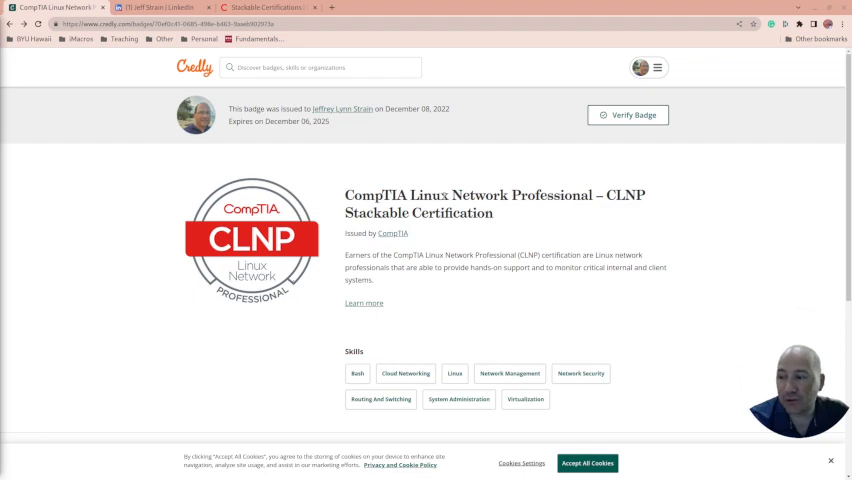
Step: Review the CLNP badge's skills, earning criteria and job insights, then switch to the LinkedIn profile
double_click(552, 196)
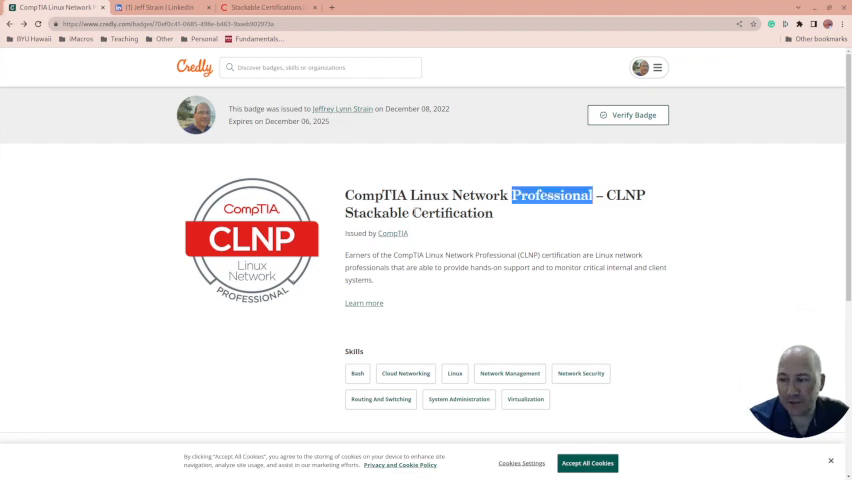
scroll("down", 3)
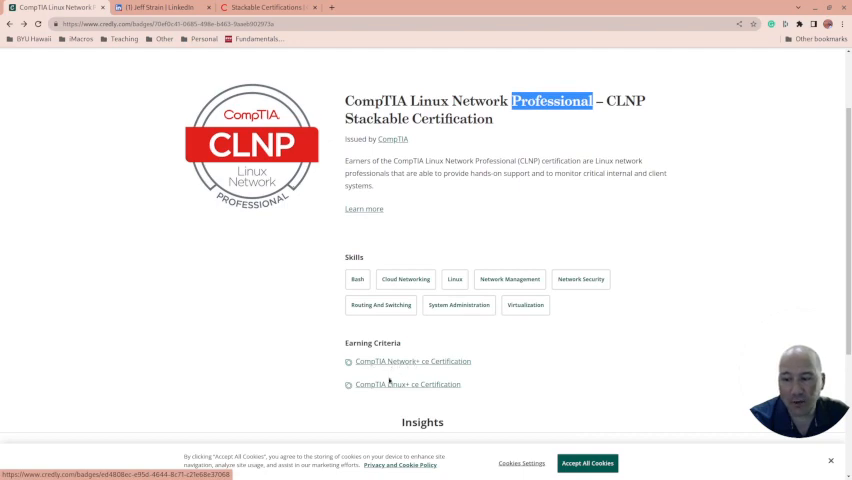
scroll("down", 3)
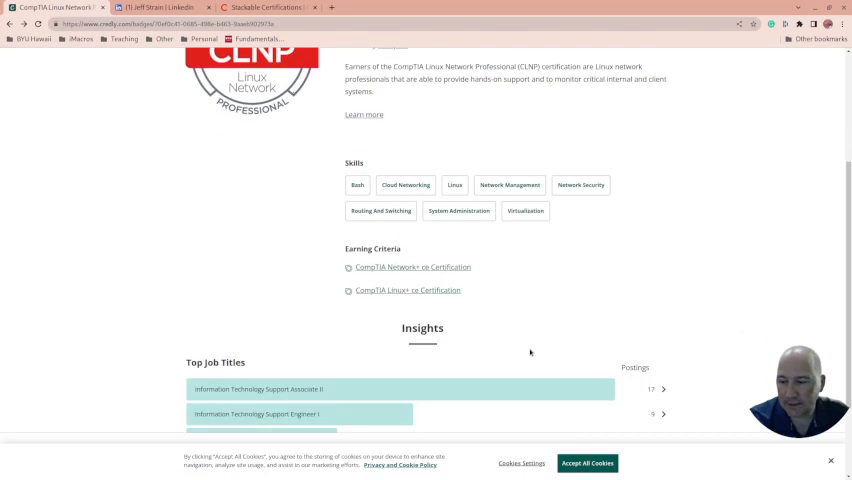
scroll("down", 3)
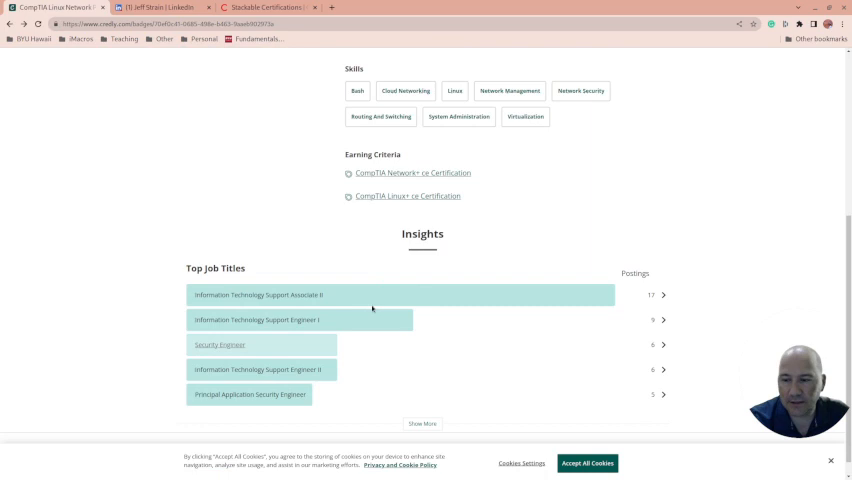
scroll("up", 3)
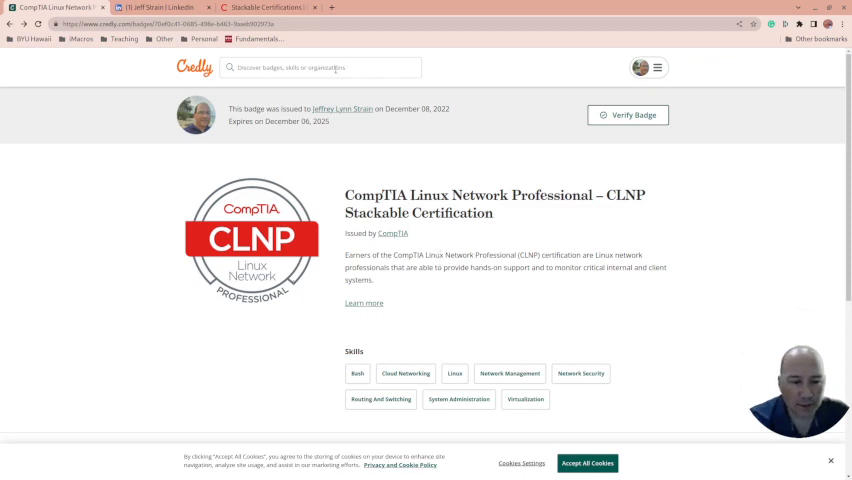
left_click(160, 8)
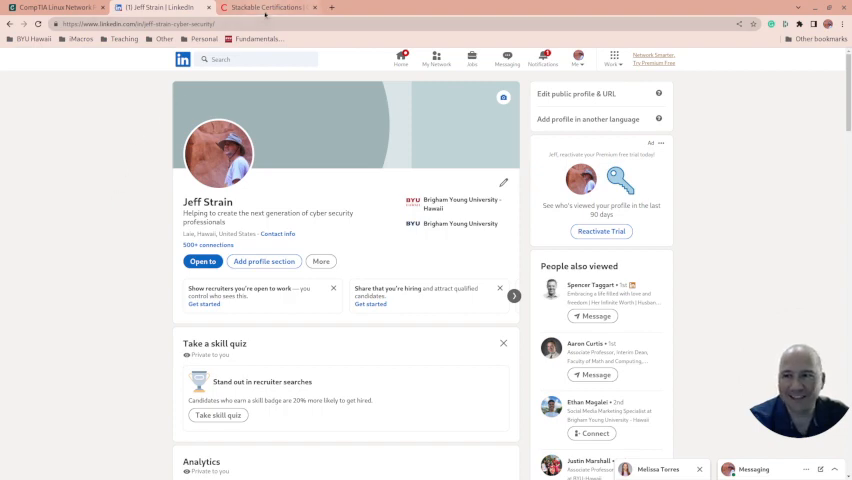
mouse_move(264, 8)
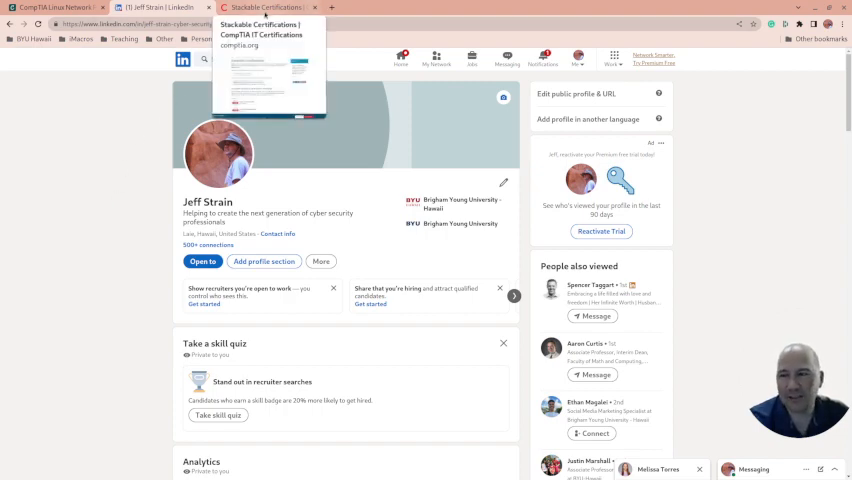
Step: Browse the infrastructure pathway and highlight Cloud+ in the Cloud Admin Professional requirements
left_click(264, 30)
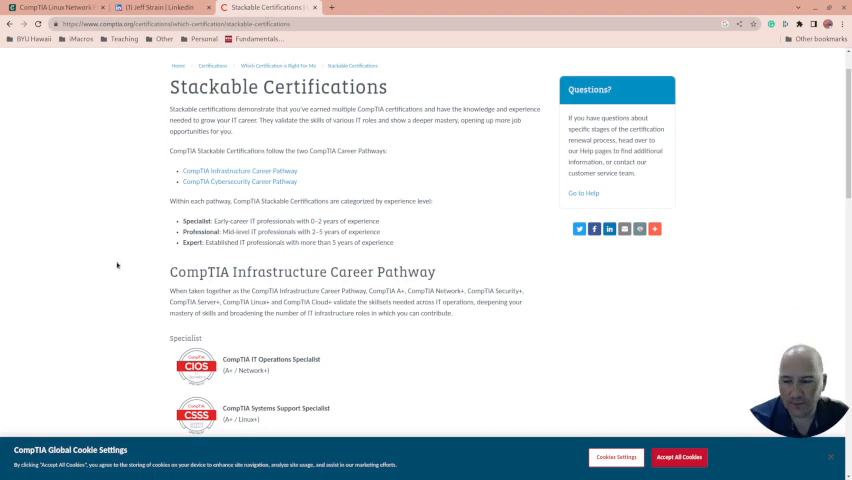
scroll("down", 3)
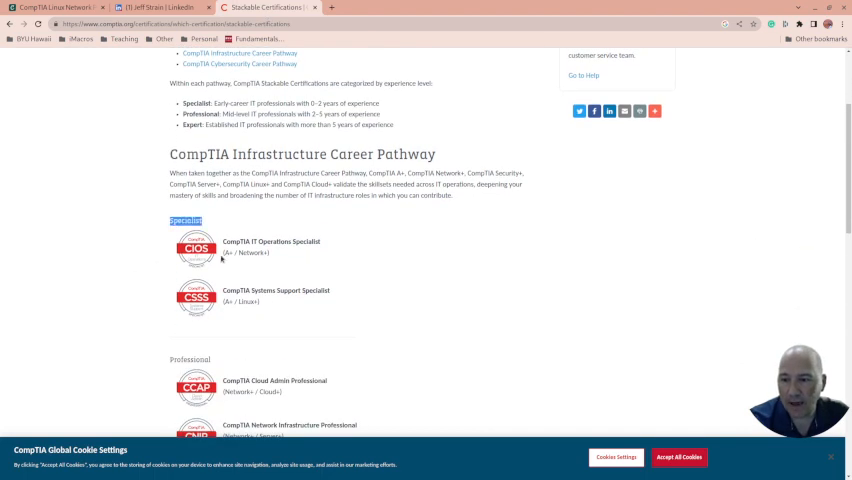
scroll("down", 3)
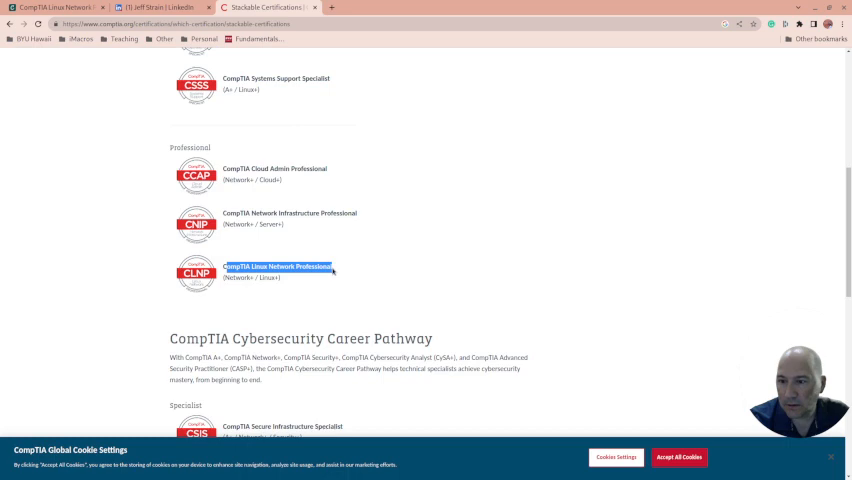
scroll("down", 3)
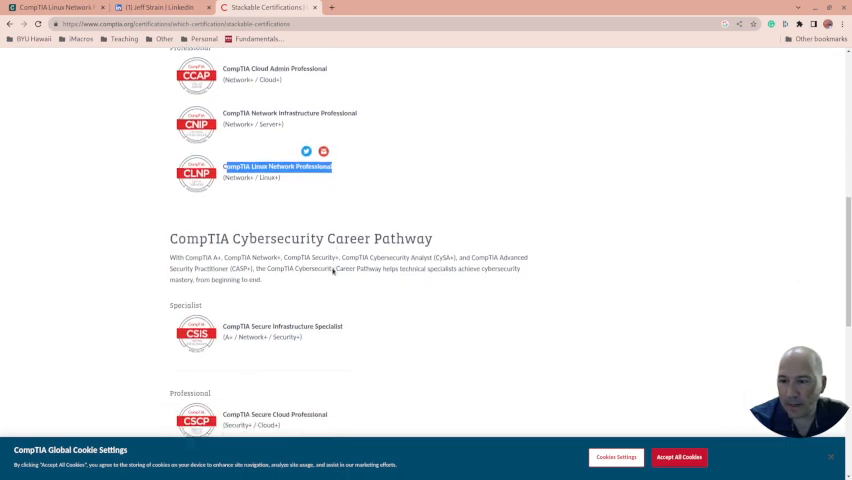
scroll("down", 3)
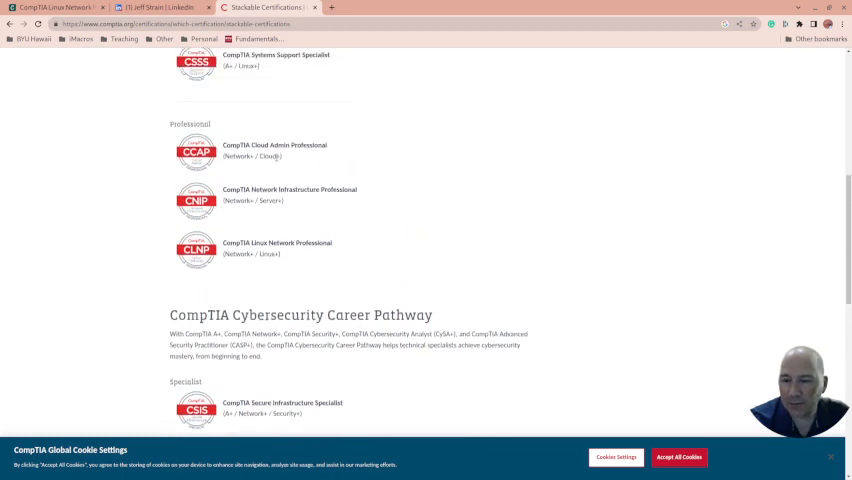
double_click(264, 156)
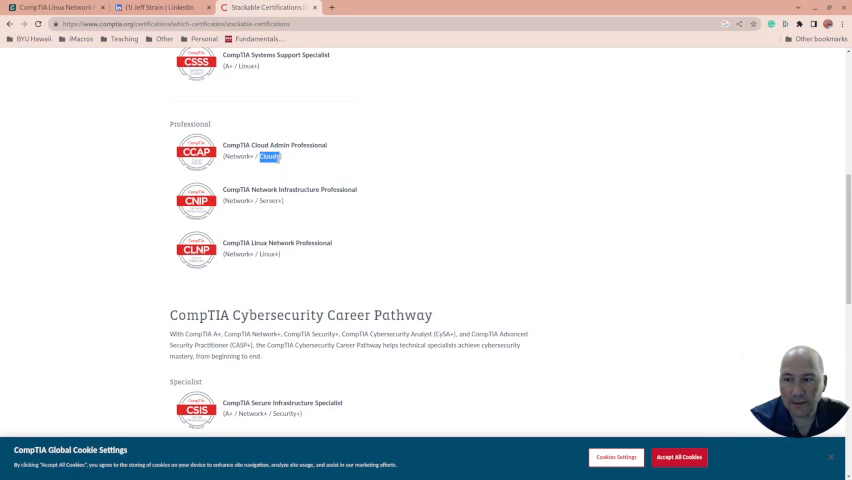
mouse_move(300, 174)
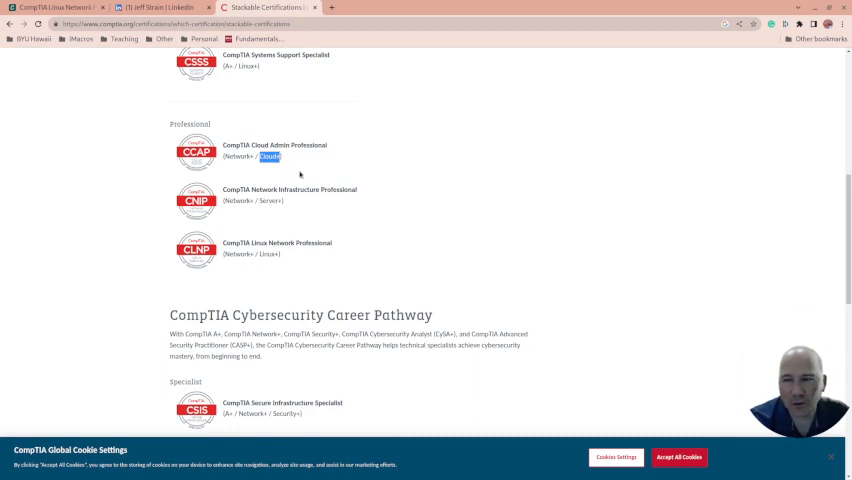
Step: Continue into the cybersecurity pathway and select a requirement in its certification list
scroll("down", 3)
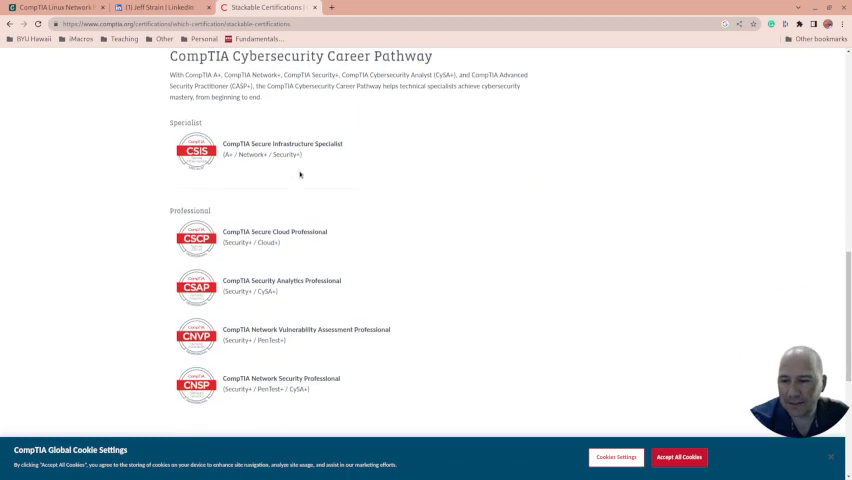
scroll("down", 3)
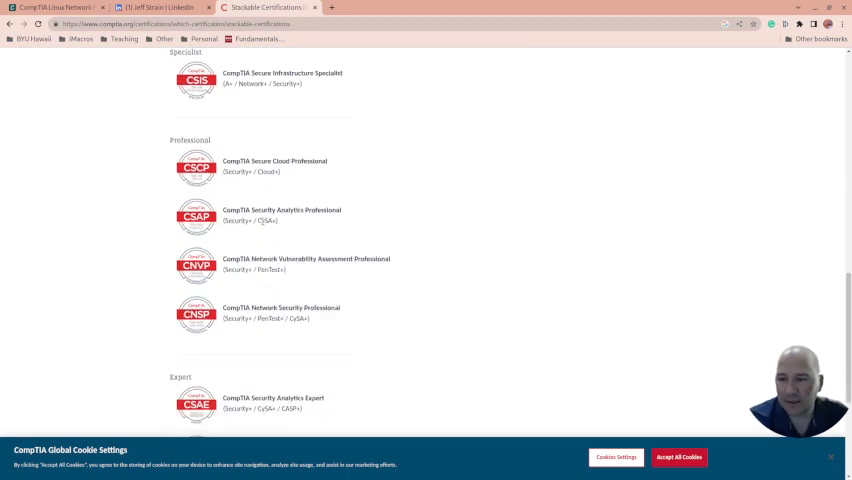
double_click(260, 220)
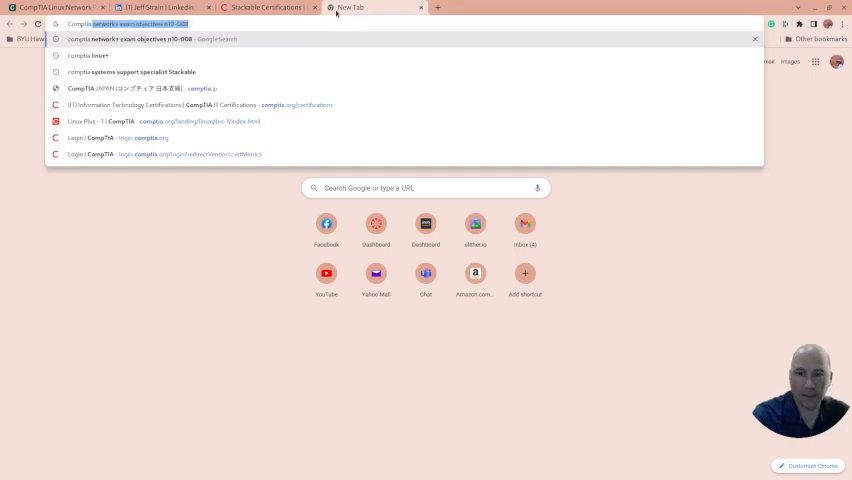
Step: Search Google for 'comptia cysa+ exam objectives' and open the official CySA+ objectives document
key("Return")
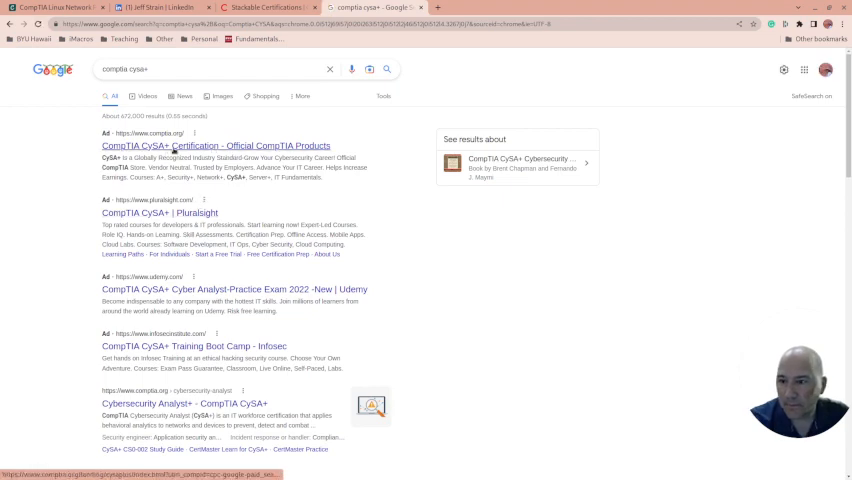
left_click(200, 68)
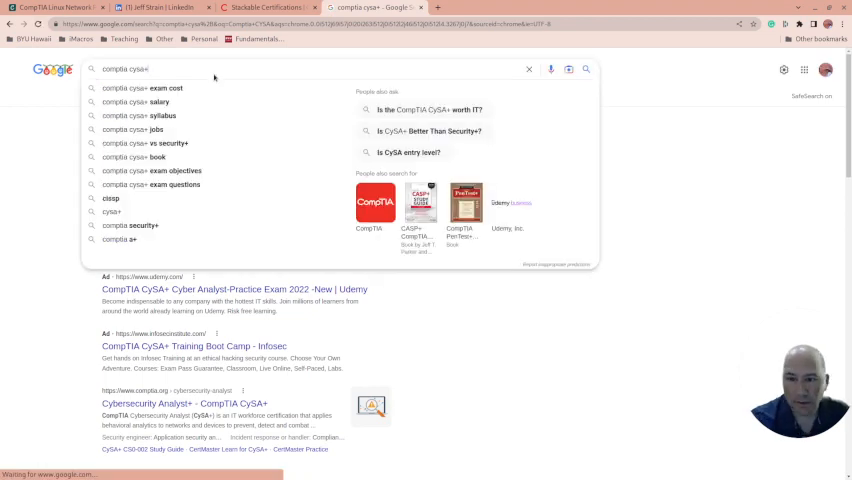
type("exam obj")
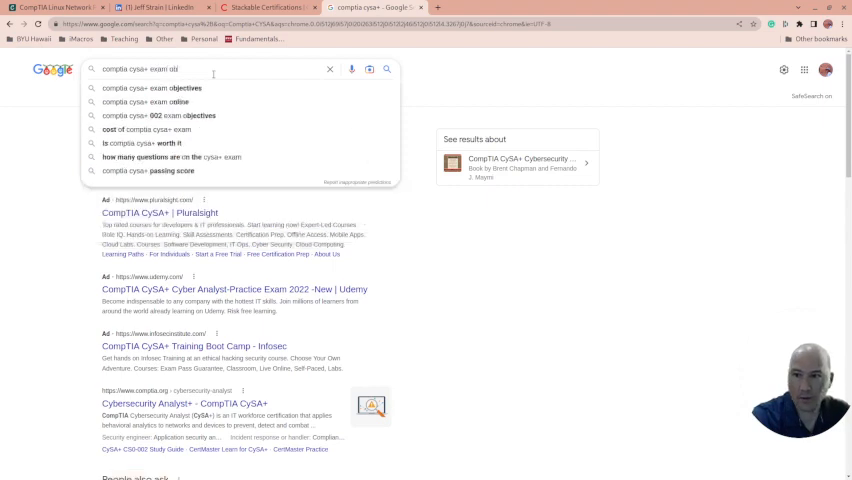
left_click(152, 88)
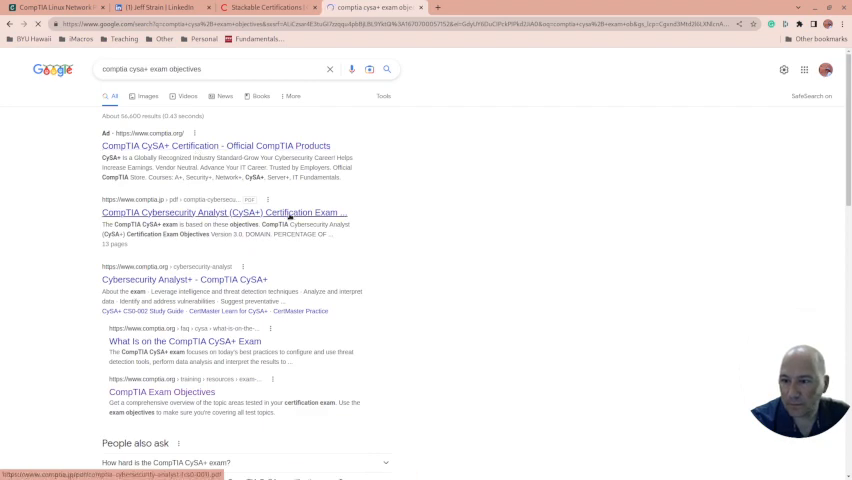
mouse_move(576, 212)
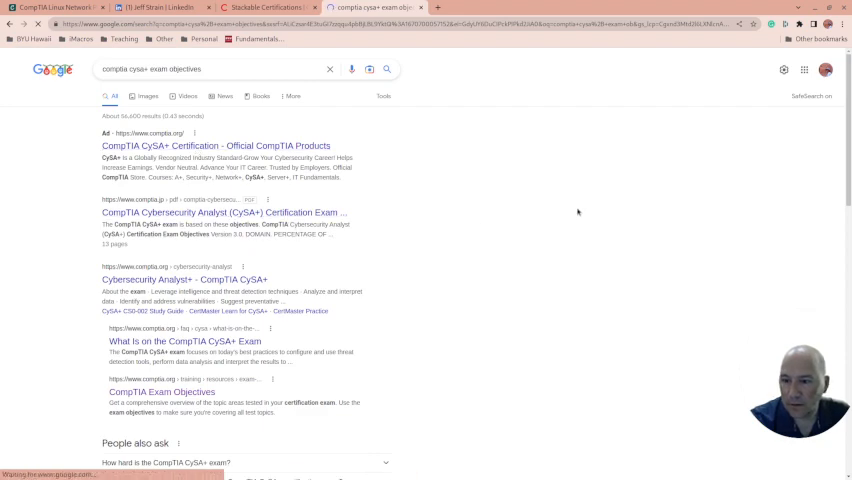
left_click(206, 212)
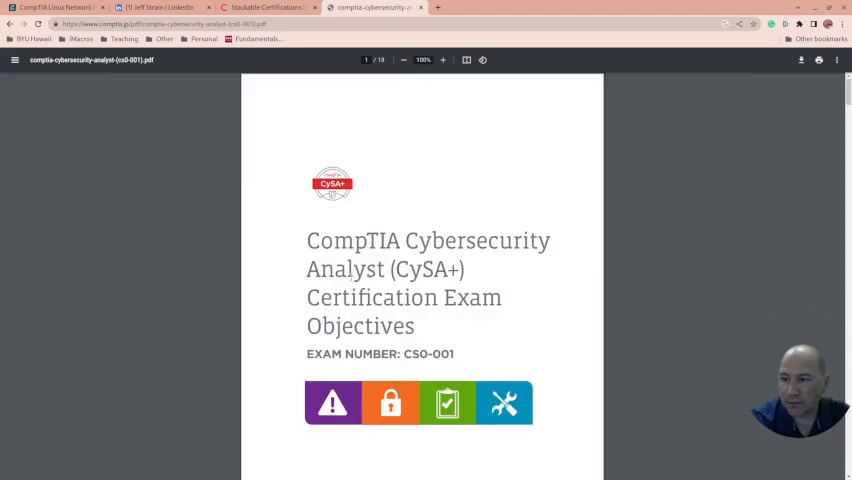
mouse_move(350, 116)
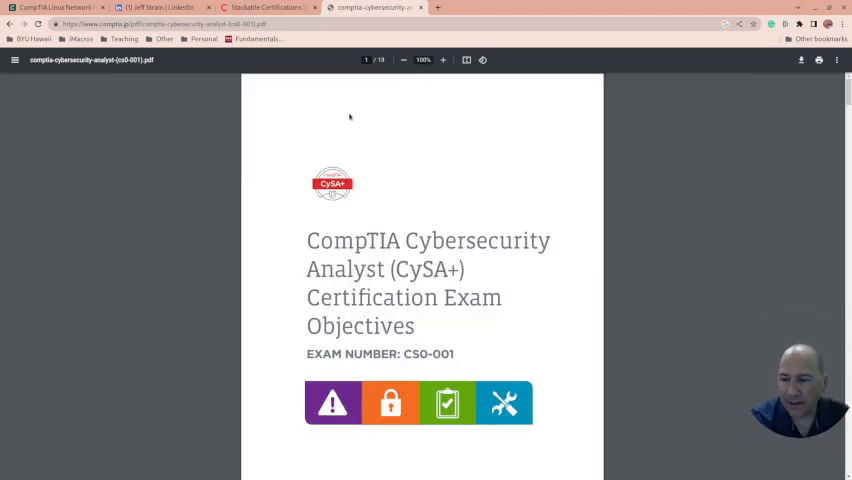
Step: Leave the CySA+ CS0-001 objectives PDF and return to the Stackable Certifications page
left_click(264, 8)
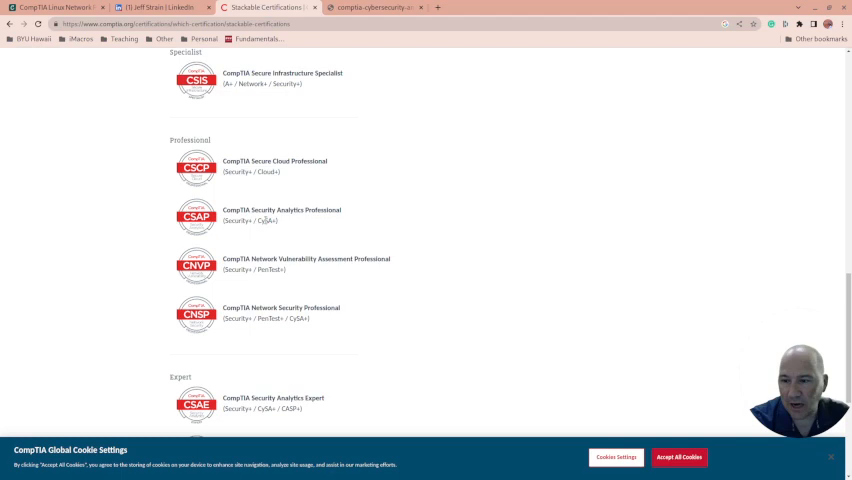
mouse_move(460, 172)
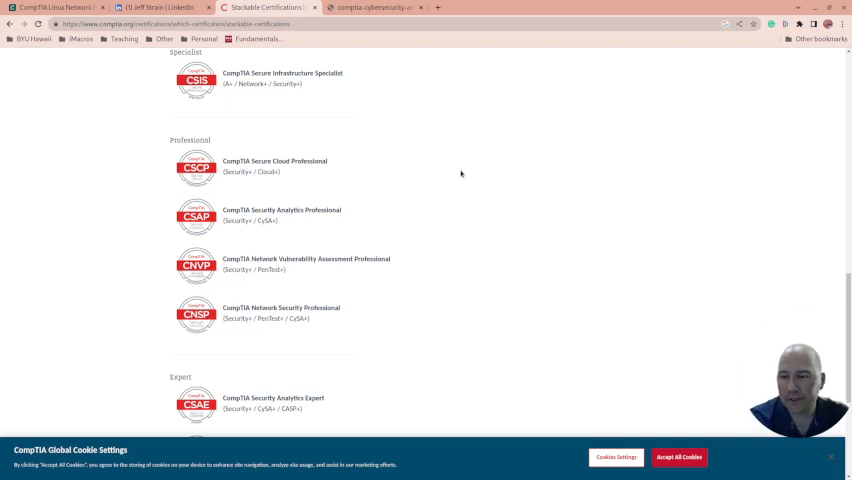
mouse_move(428, 156)
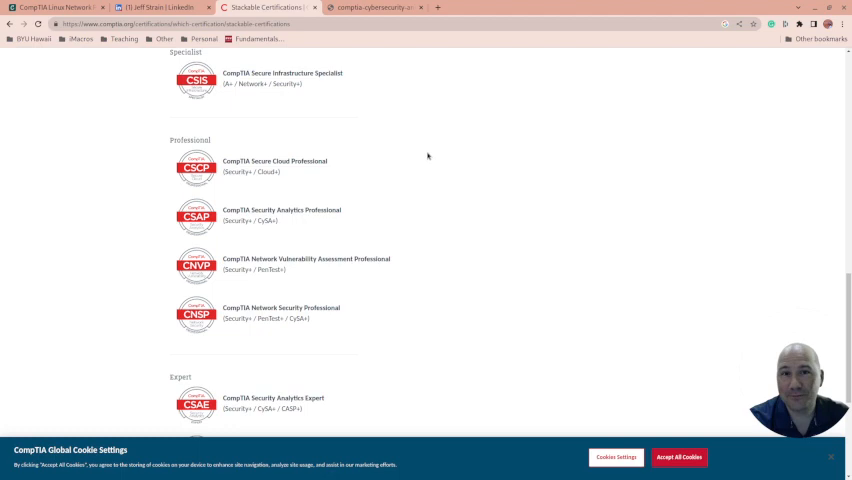
scroll("up", 3)
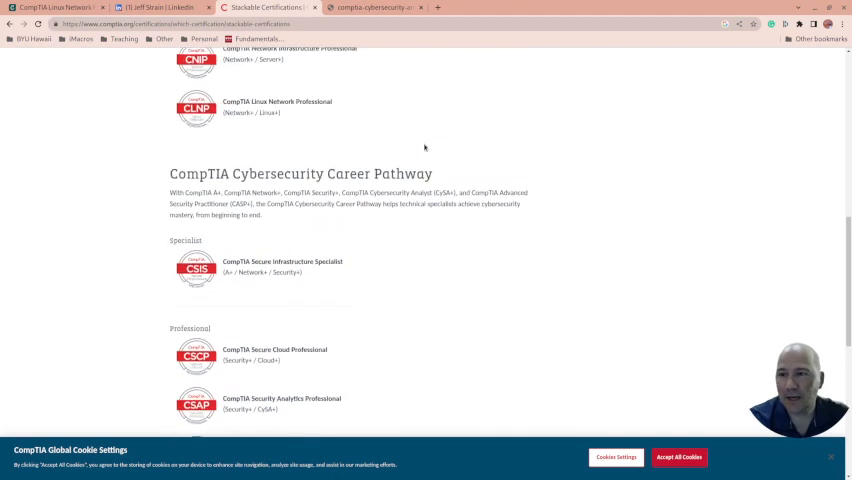
scroll("up", 3)
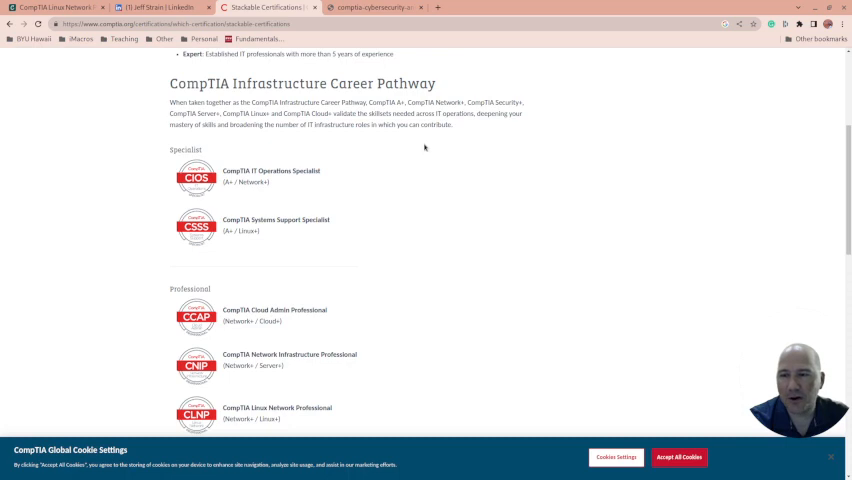
mouse_move(112, 136)
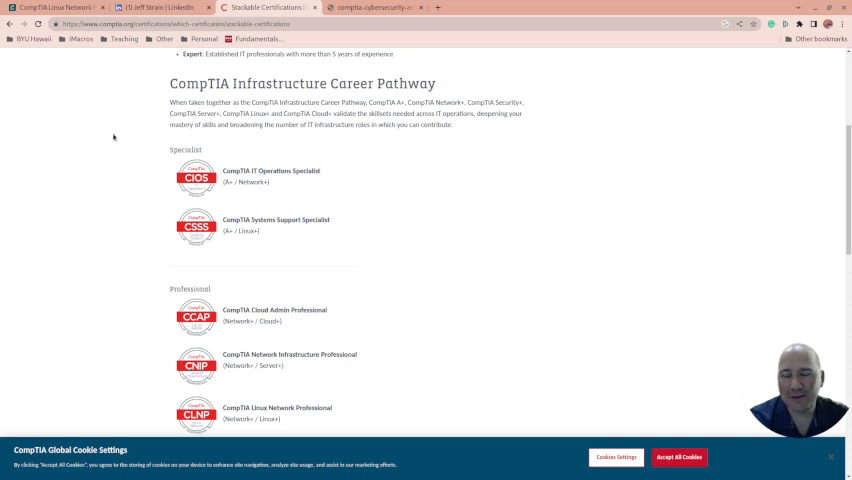
mouse_move(118, 140)
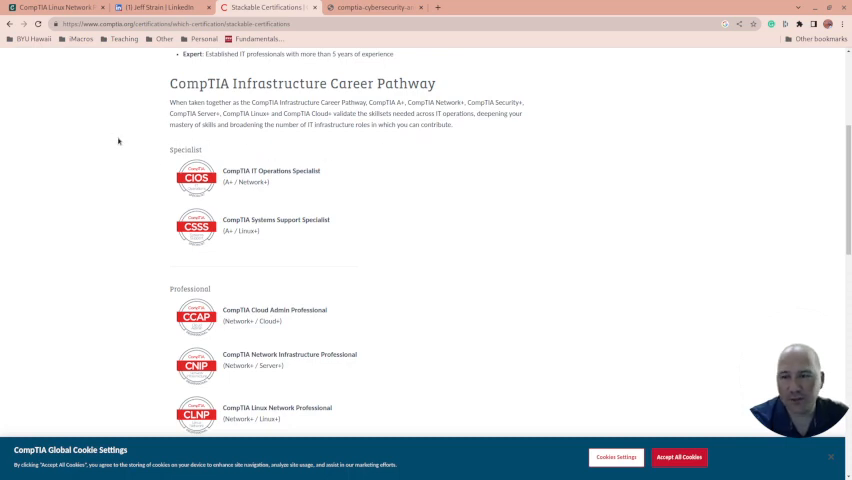
scroll("down", 3)
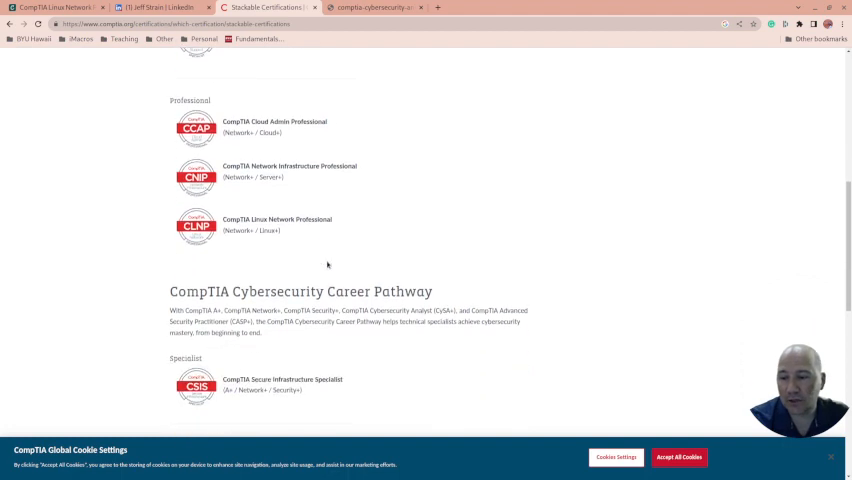
scroll("down", 3)
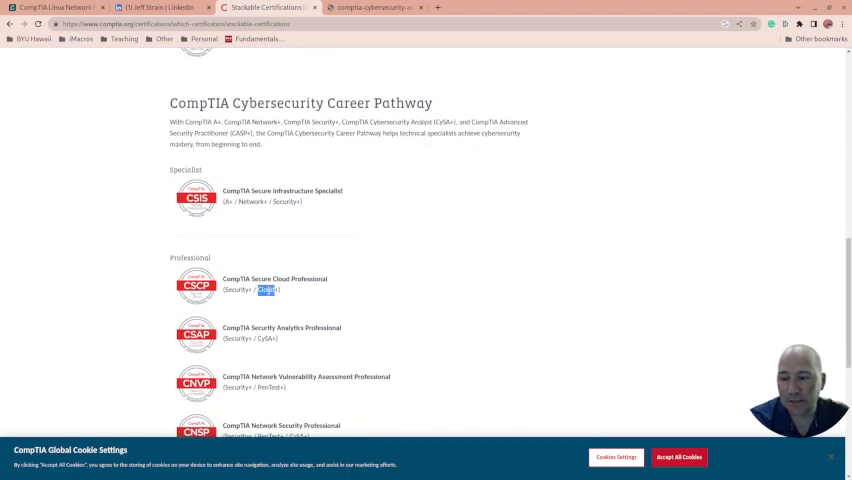
mouse_move(412, 272)
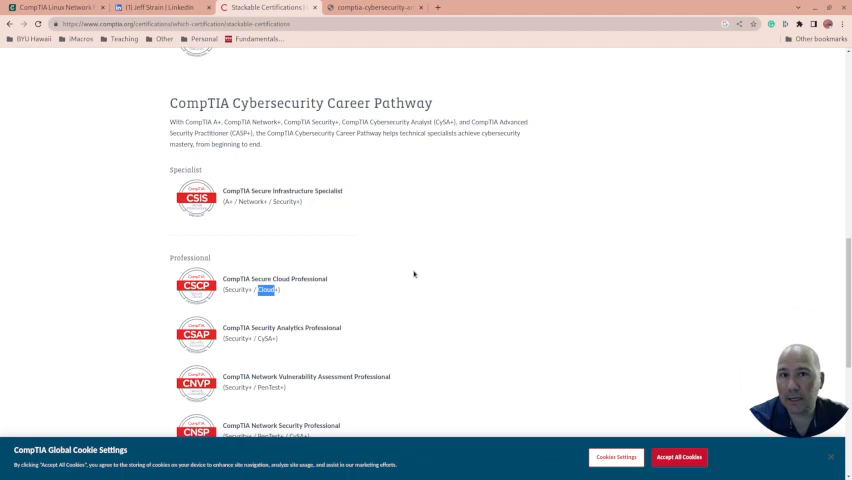
mouse_move(436, 8)
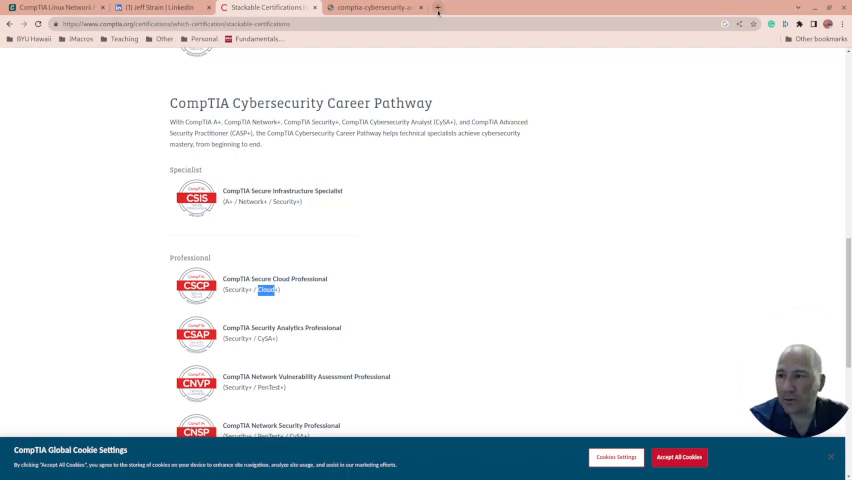
mouse_move(434, 250)
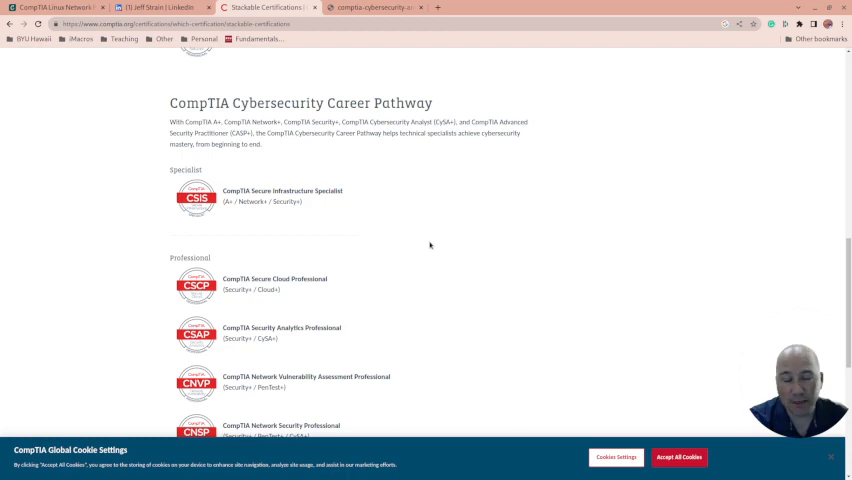
scroll("up", 3)
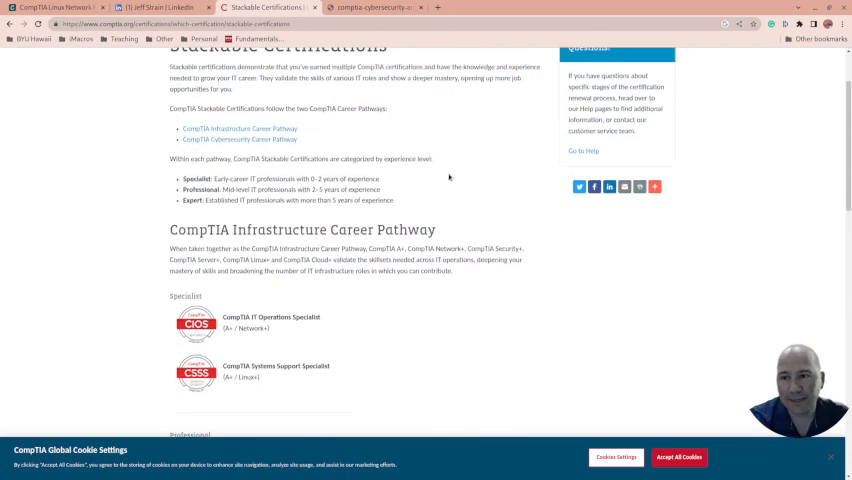
scroll("up", 3)
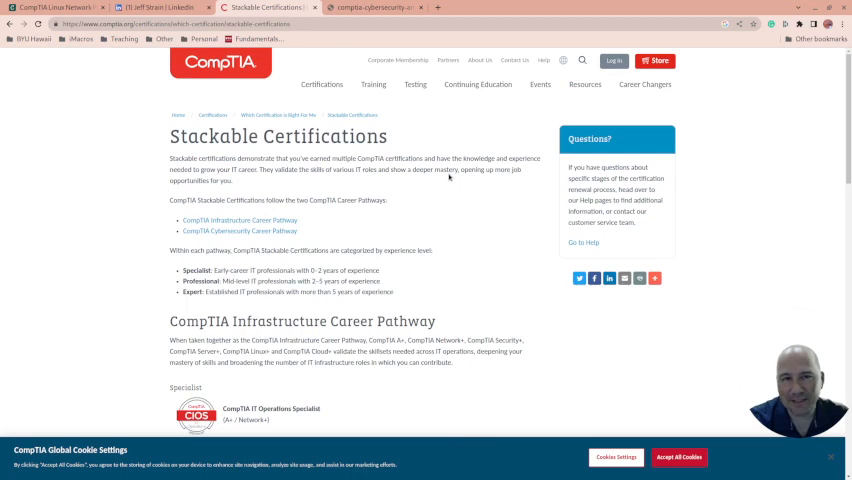